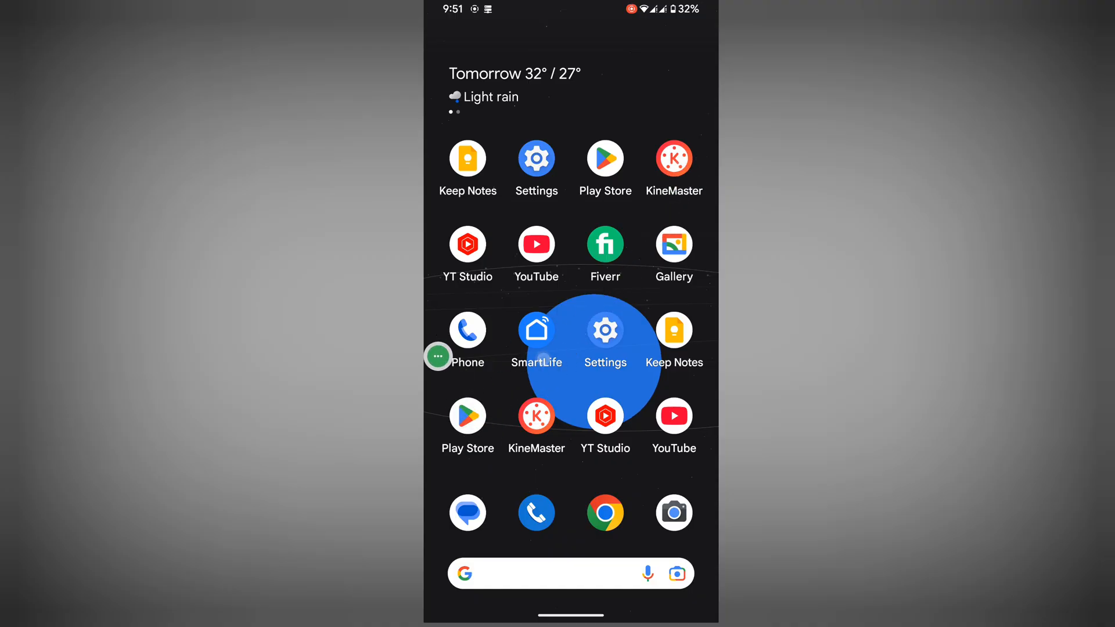
# Find WhatsApp Messenger in the Play Store via a 'whatsapp app' search and uninstall it
pyautogui.click(605, 158)
pyautogui.write('w')
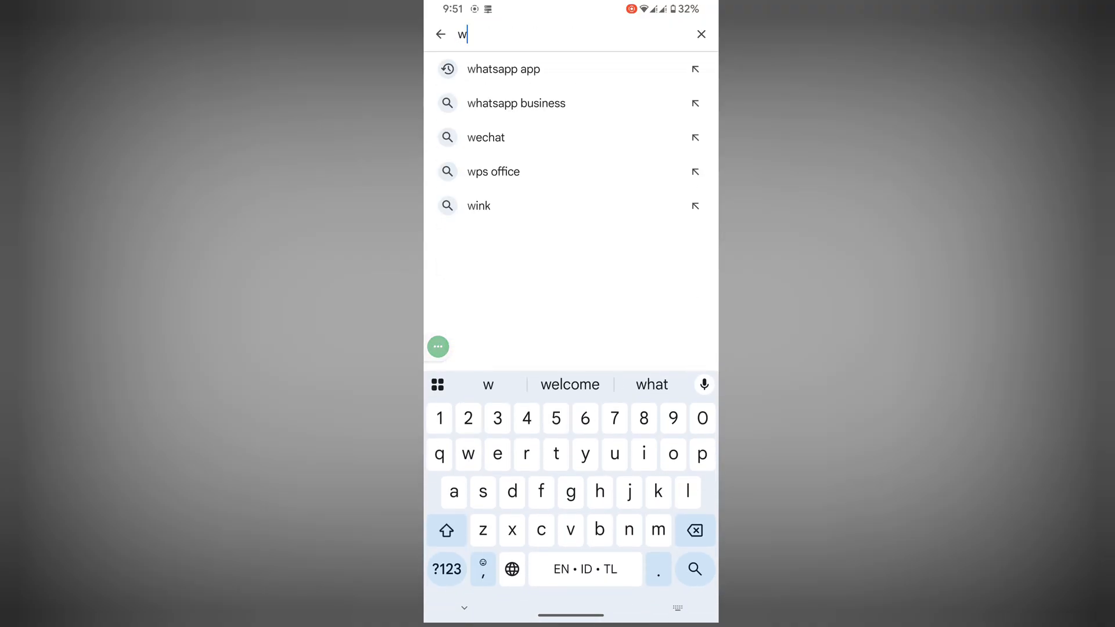
pyautogui.click(504, 69)
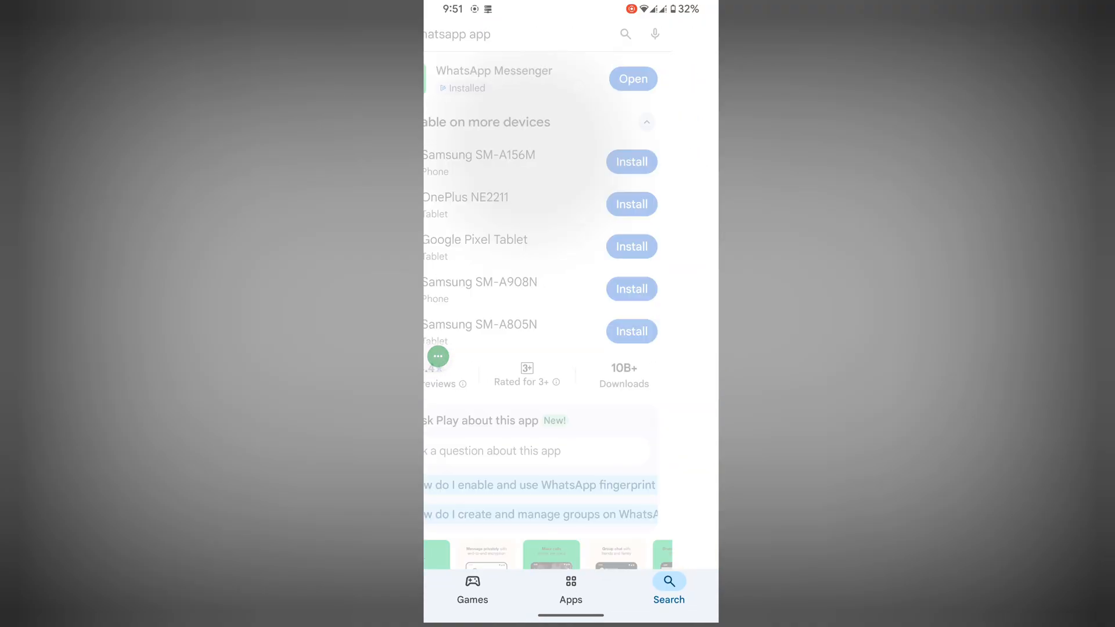
pyautogui.click(502, 133)
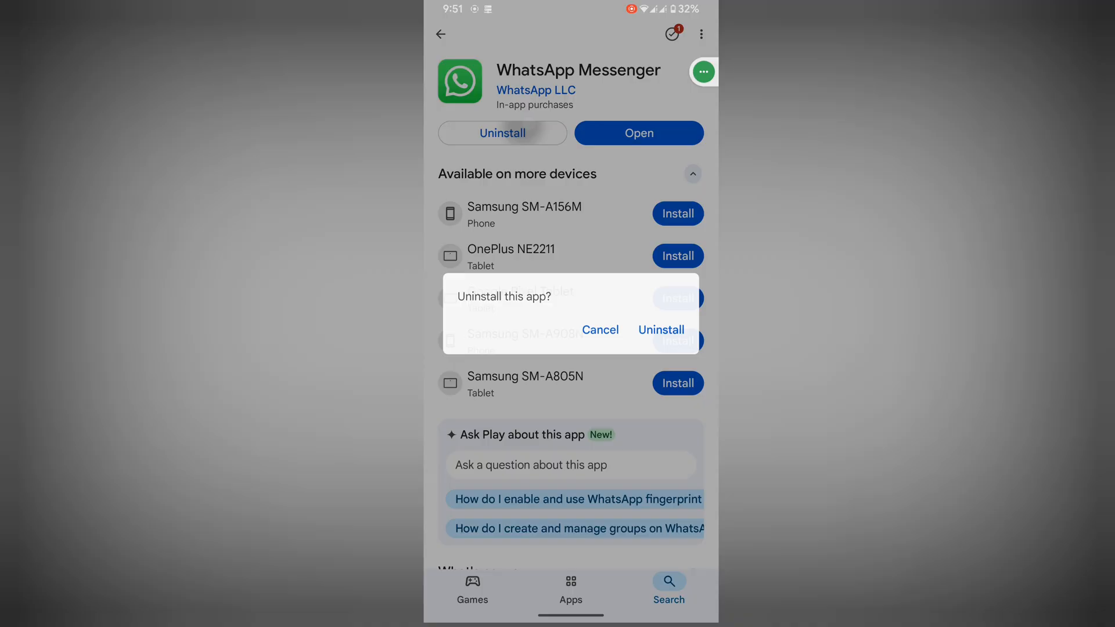
pyautogui.click(660, 330)
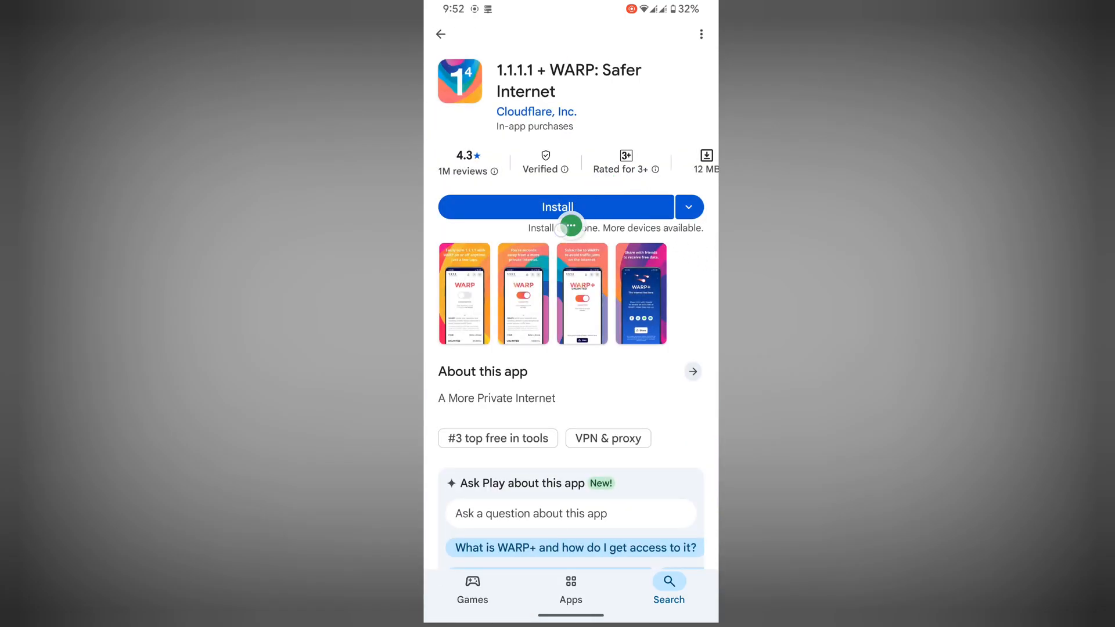
# Start installing 1.1.1.1 + WARP from its Play Store listing
pyautogui.click(556, 206)
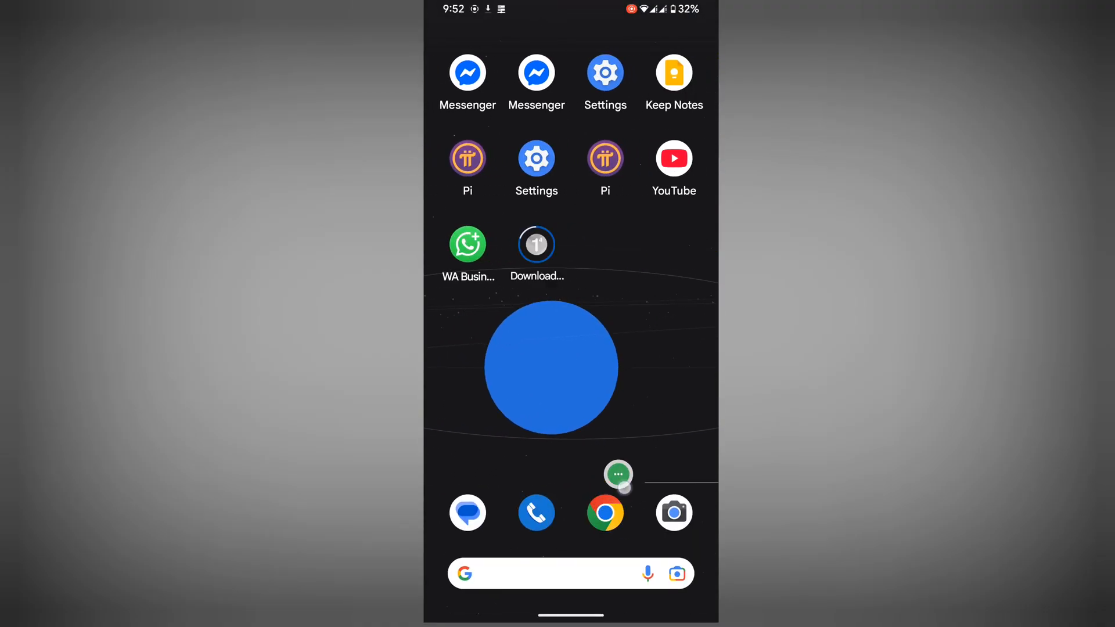
# Search Google in Chrome for 'whatsapp latest version apk' and open the WhatsApp.com result
pyautogui.click(605, 512)
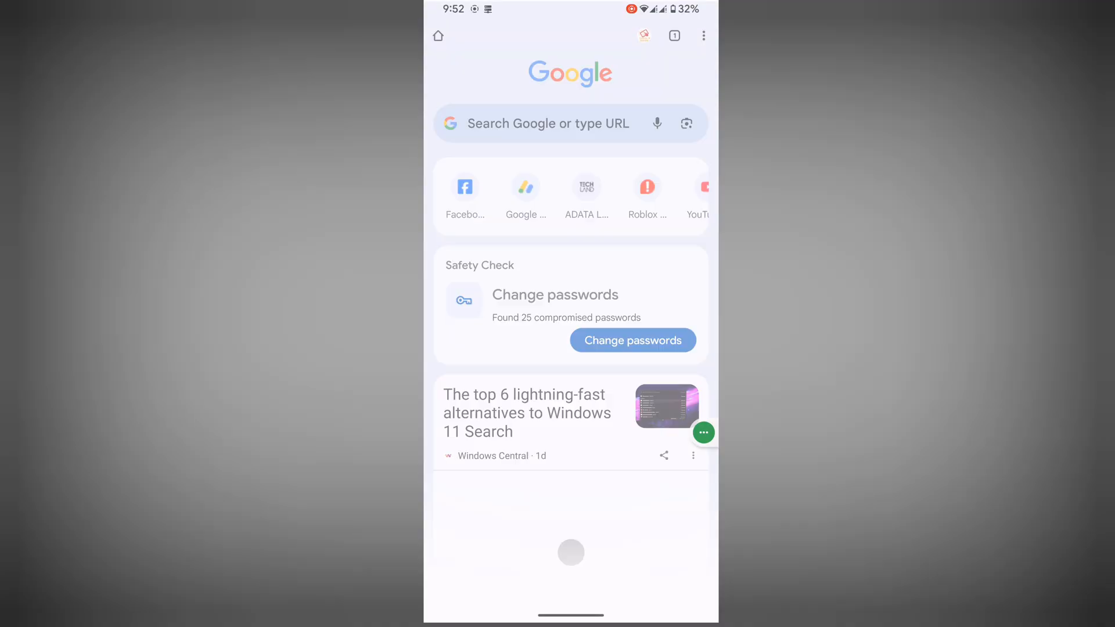
pyautogui.click(547, 124)
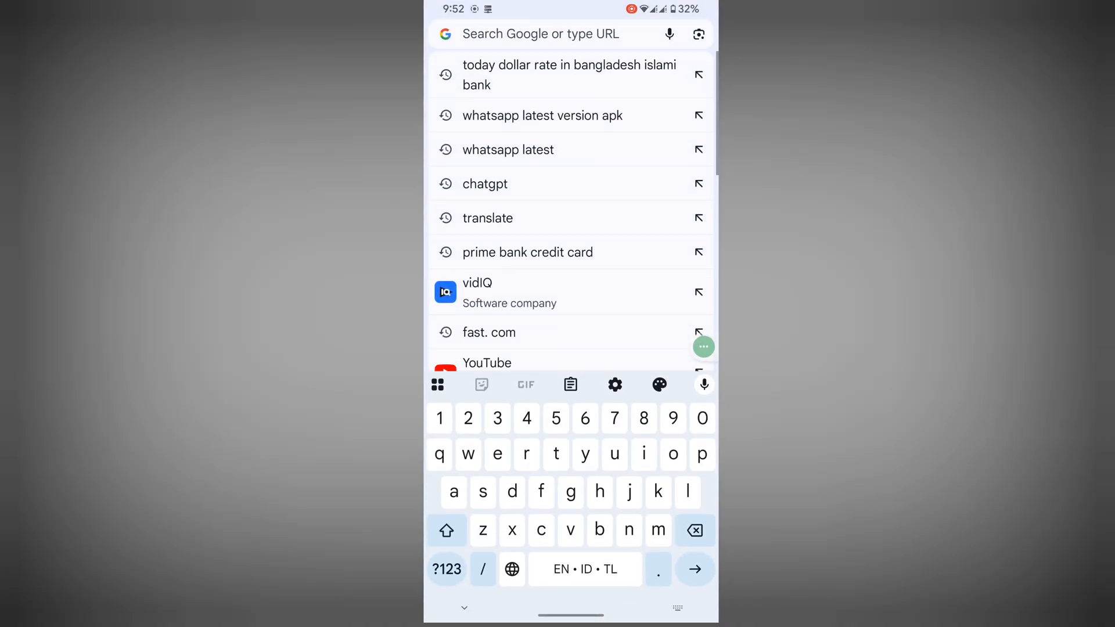
pyautogui.click(541, 115)
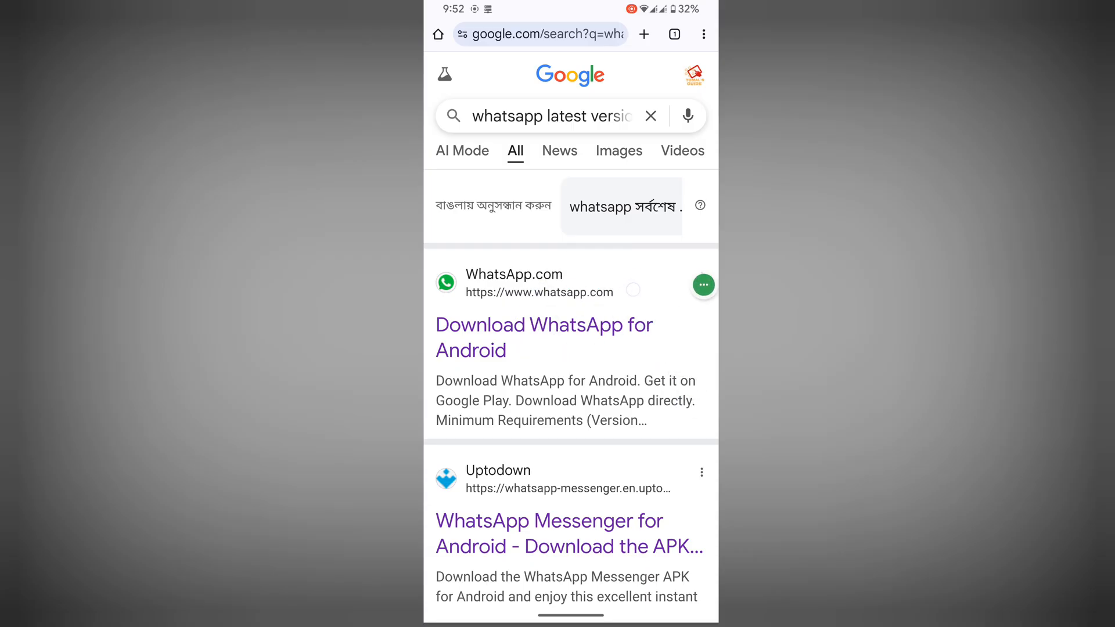
pyautogui.click(543, 337)
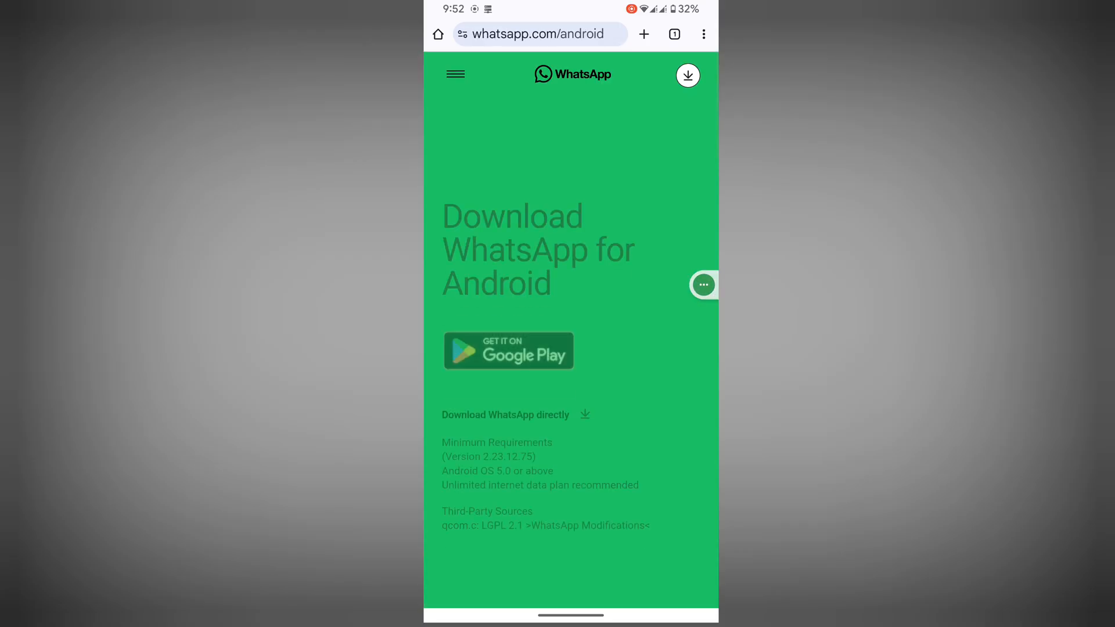
# Download the 129 MB WhatsApp APK using 'Download WhatsApp directly' on whatsapp.com/android
pyautogui.scroll(-3)
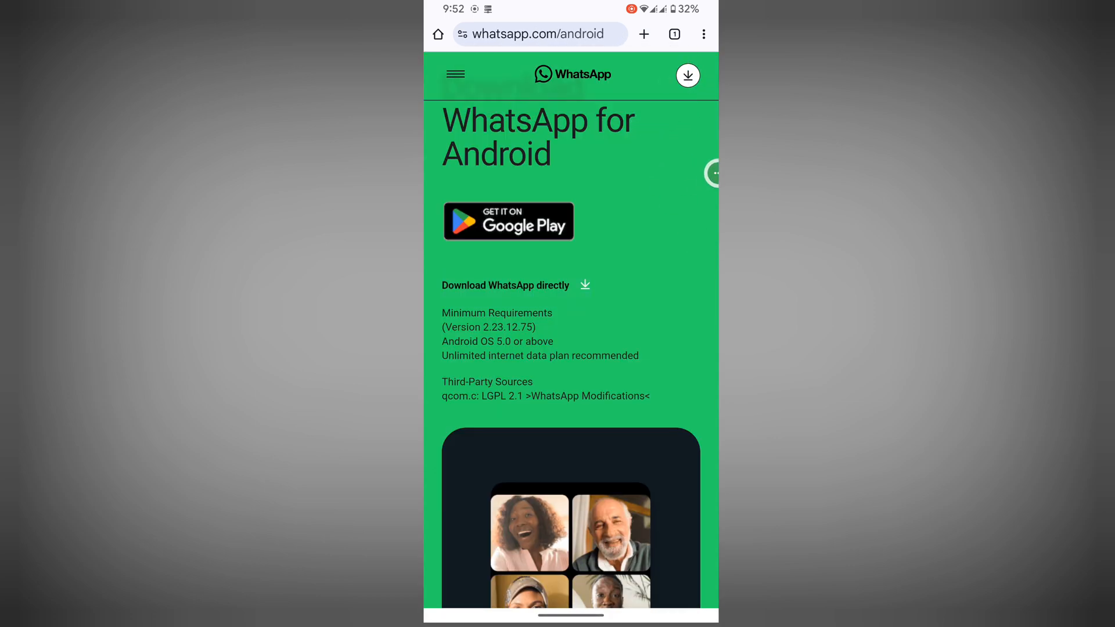
pyautogui.click(686, 76)
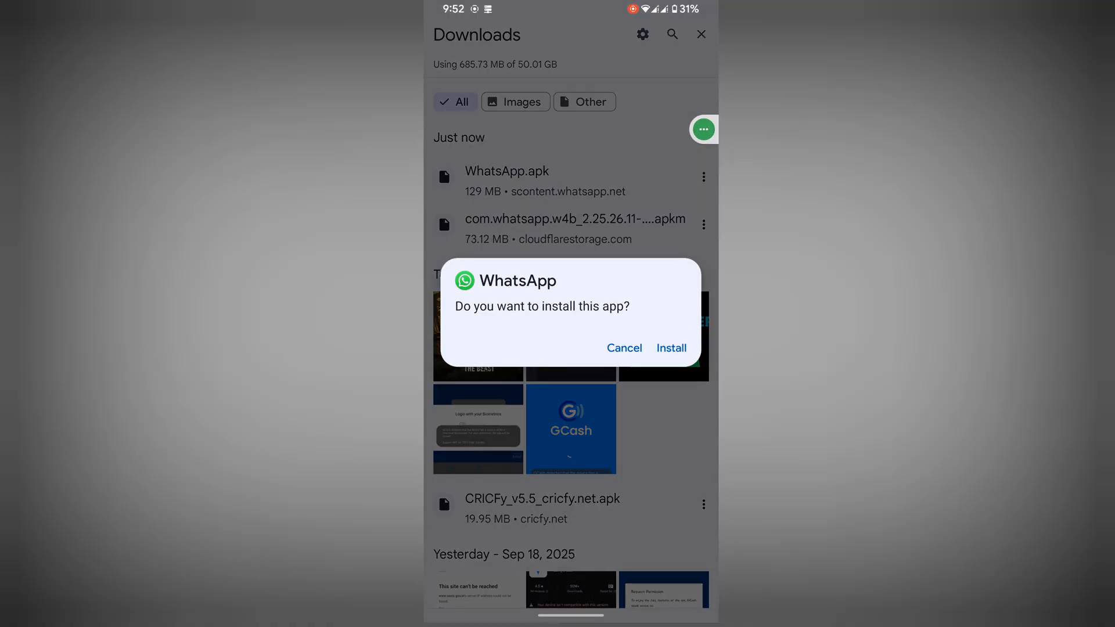
# Install WhatsApp from the APK prompt and dismiss the 'App installed' message
pyautogui.click(671, 348)
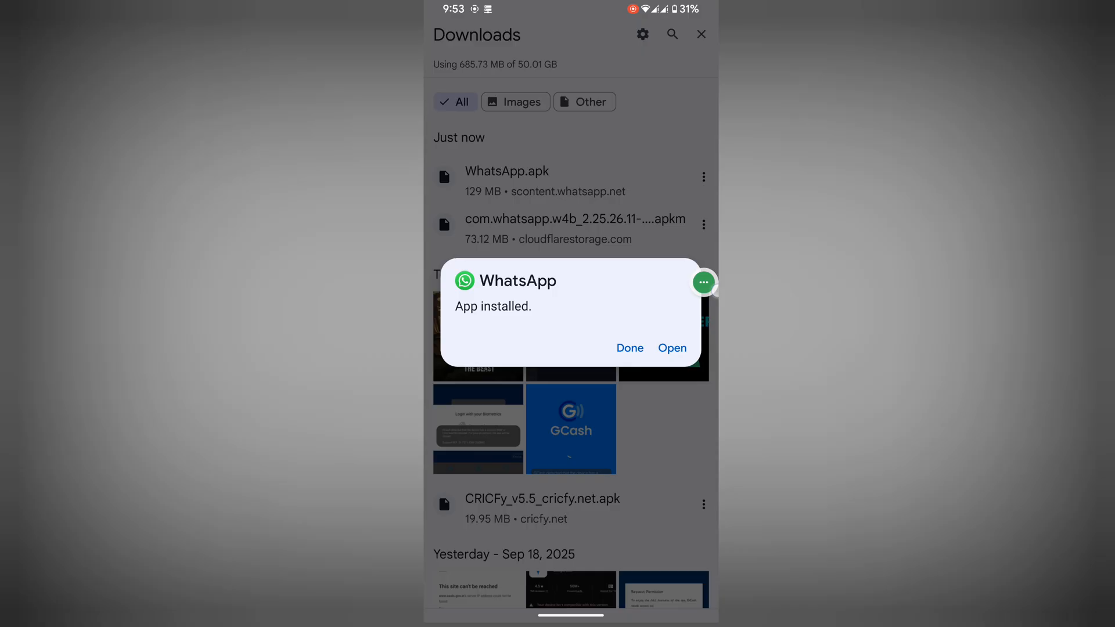
pyautogui.click(671, 348)
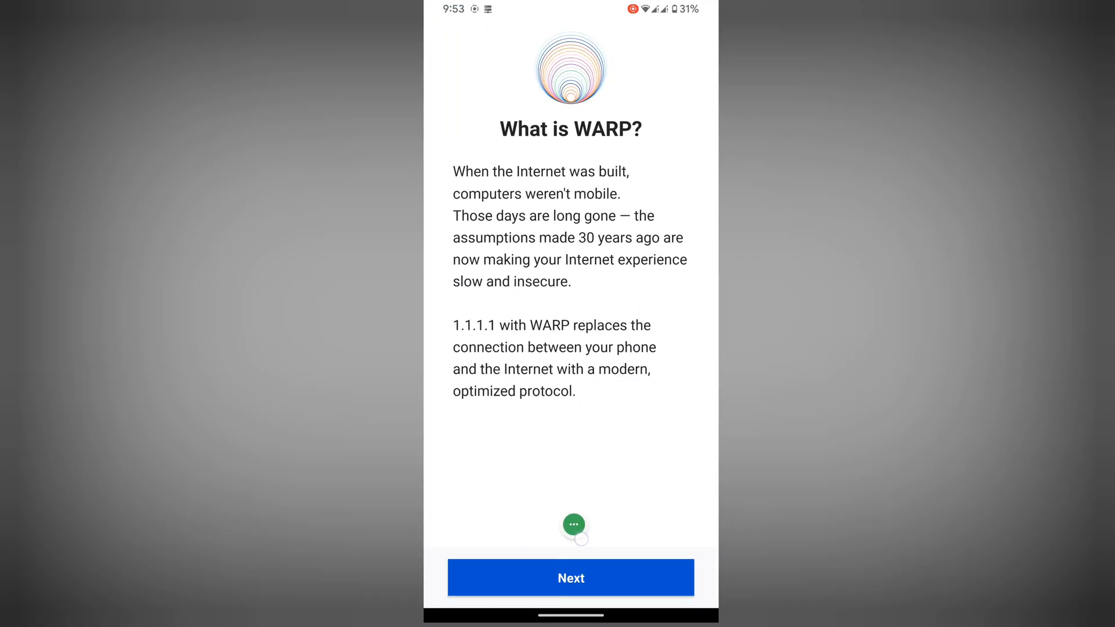
# Accept the 1.1.1.1 terms, allow its VPN profile connection, and toggle WARP on
pyautogui.click(571, 577)
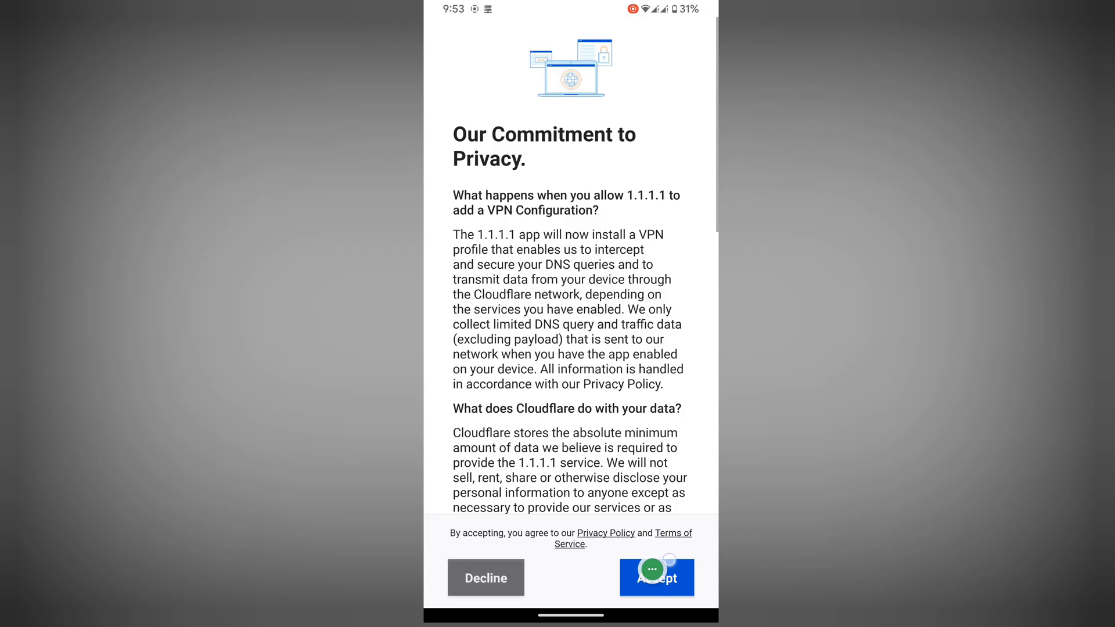
pyautogui.click(655, 577)
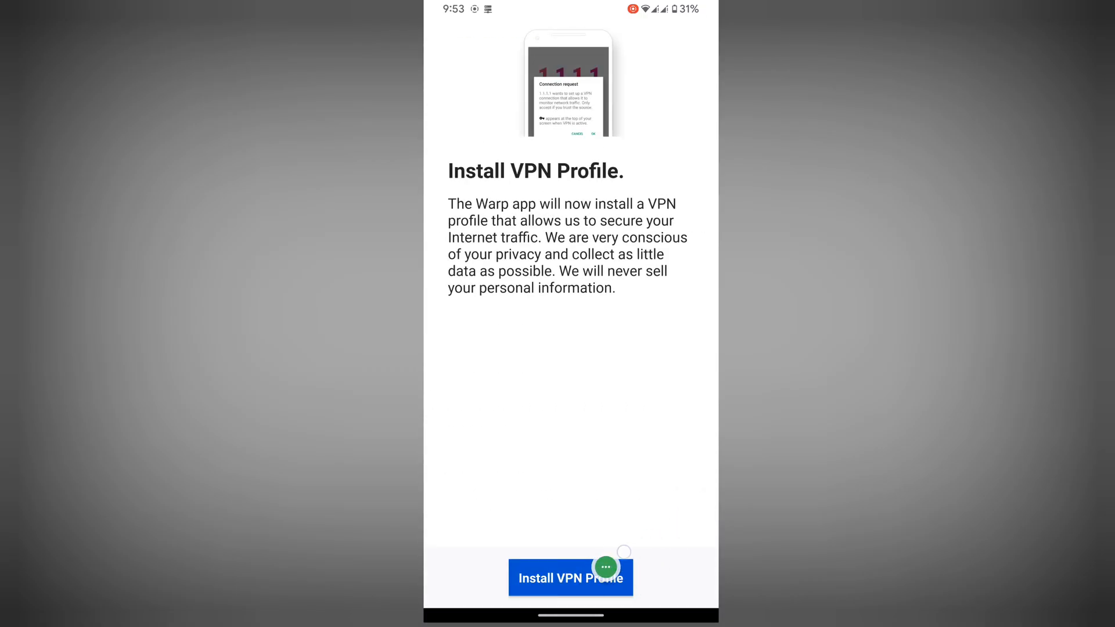
pyautogui.click(570, 576)
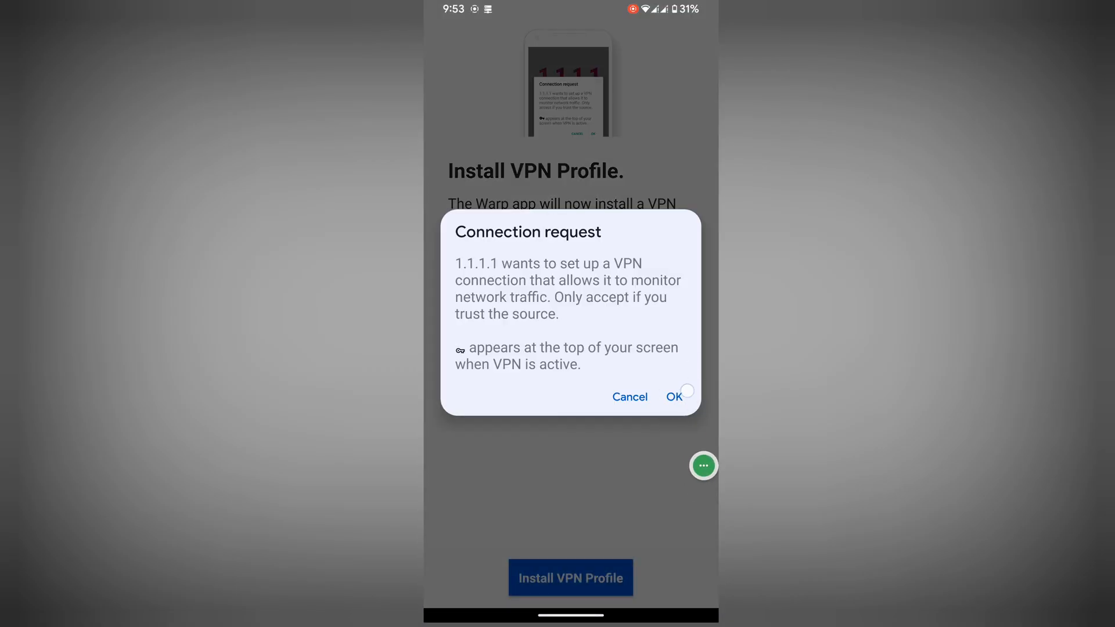
pyautogui.click(672, 396)
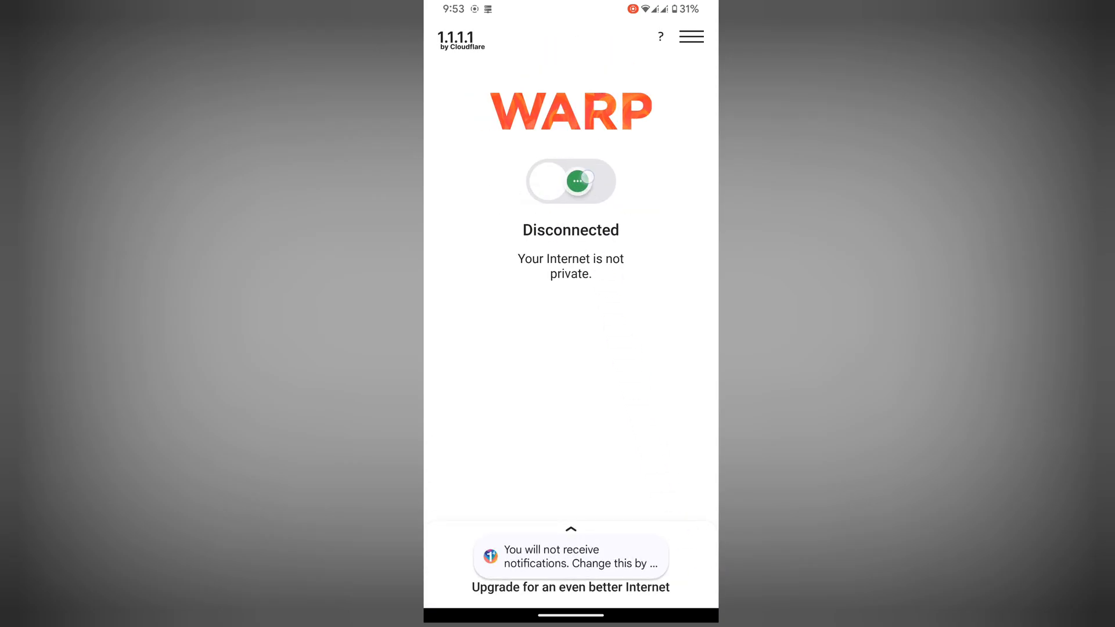
pyautogui.click(570, 181)
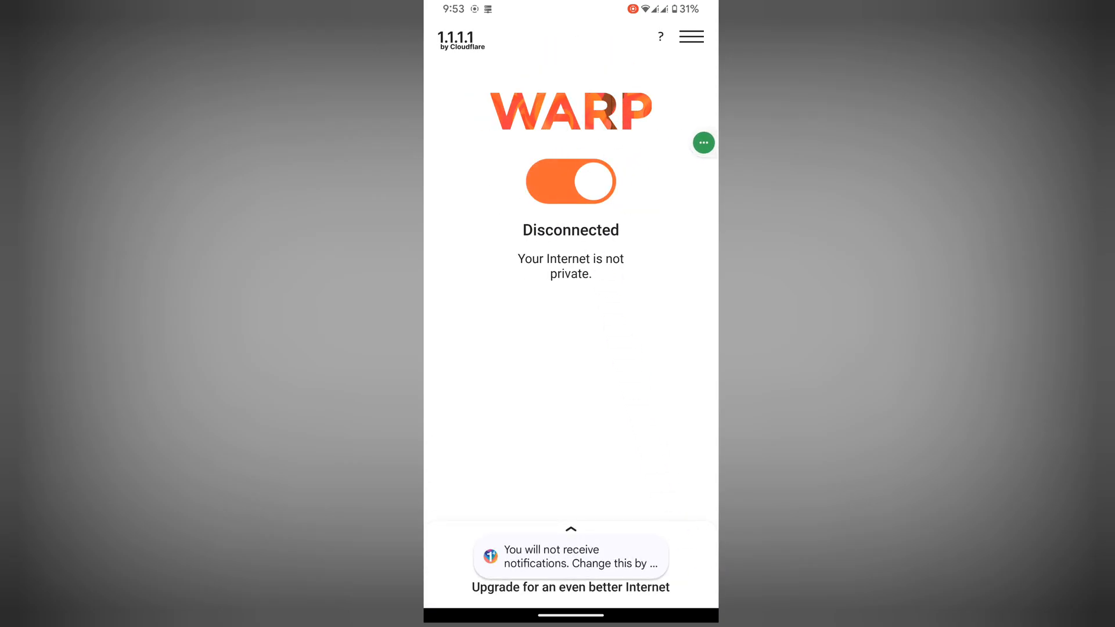
pyautogui.click(570, 181)
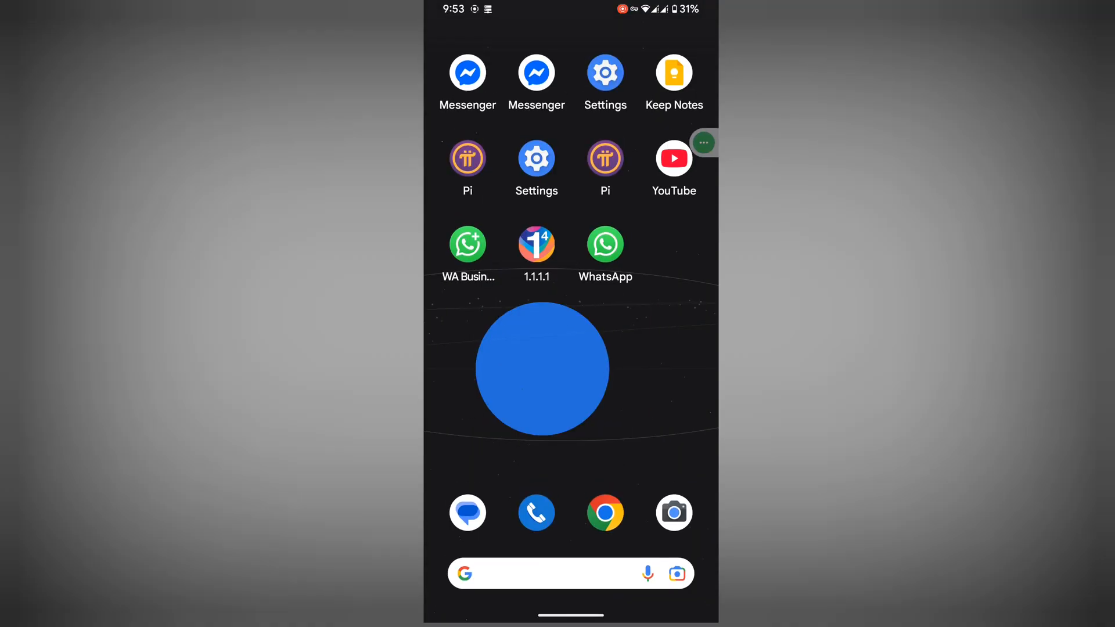
# Launch WhatsApp, agree to the terms, and allow notifications so the number verifies
pyautogui.click(603, 243)
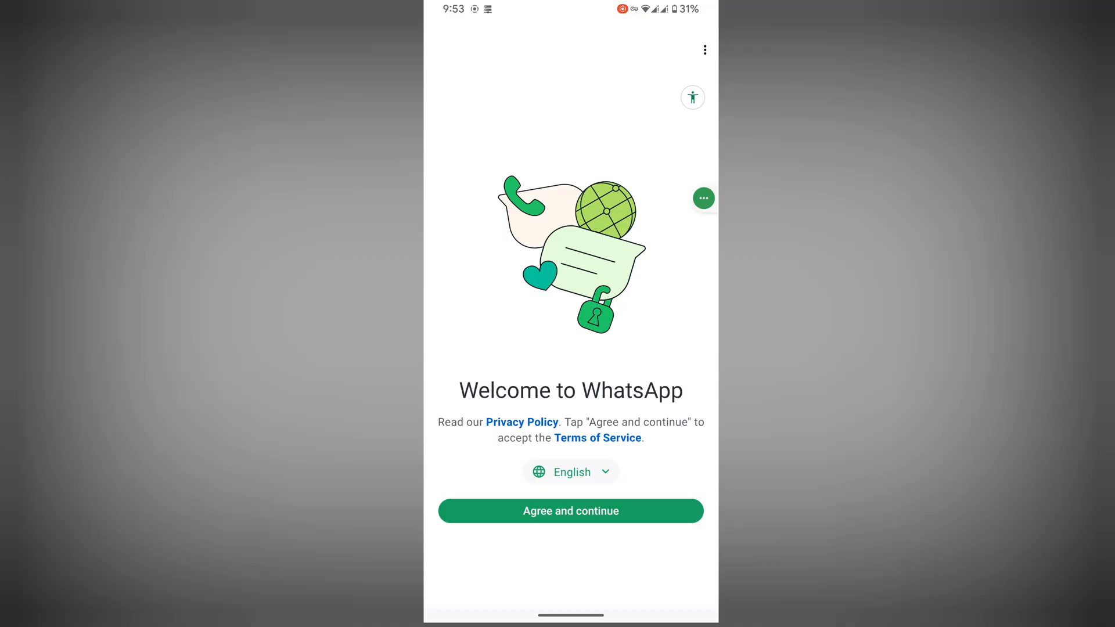
pyautogui.click(570, 510)
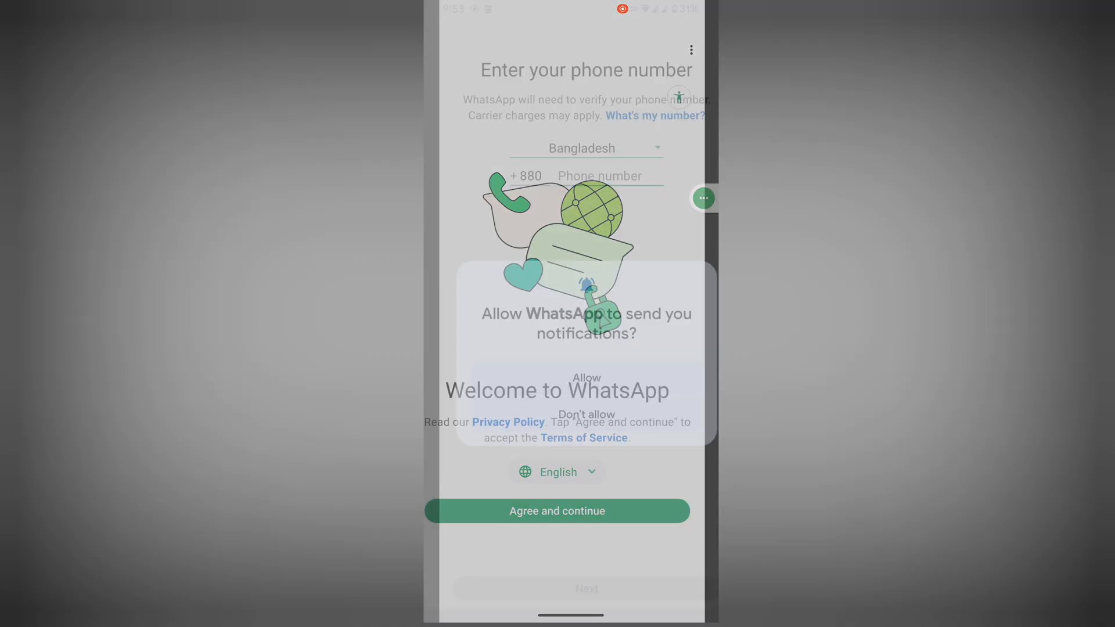
pyautogui.click(557, 510)
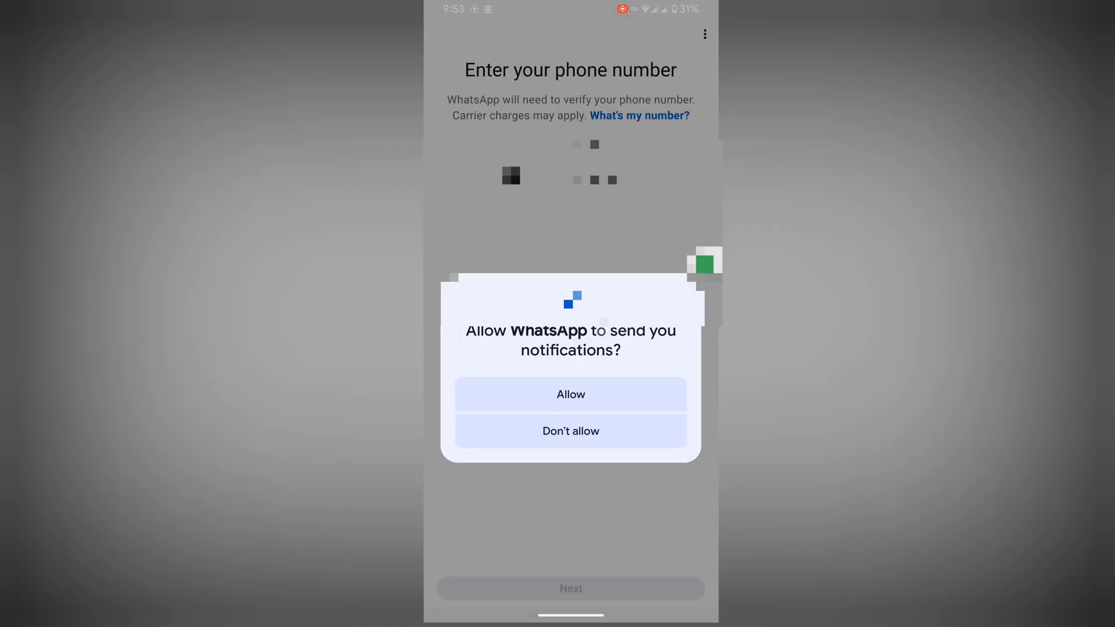
pyautogui.click(570, 395)
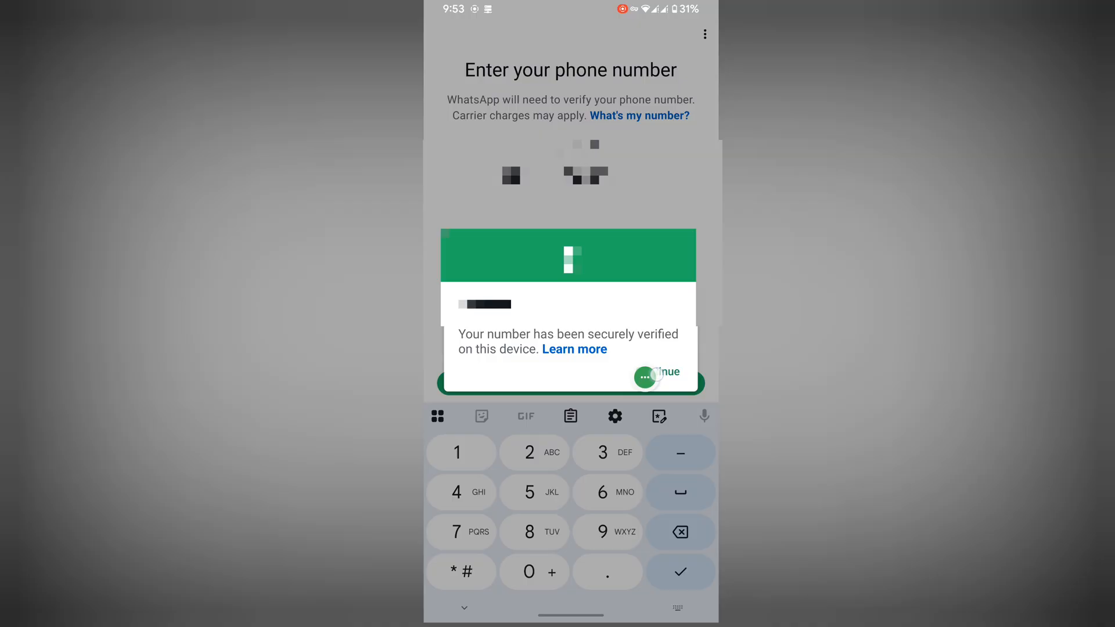
# Continue past the verified-number notice and allow contacts, media, and music and audio access
pyautogui.click(658, 371)
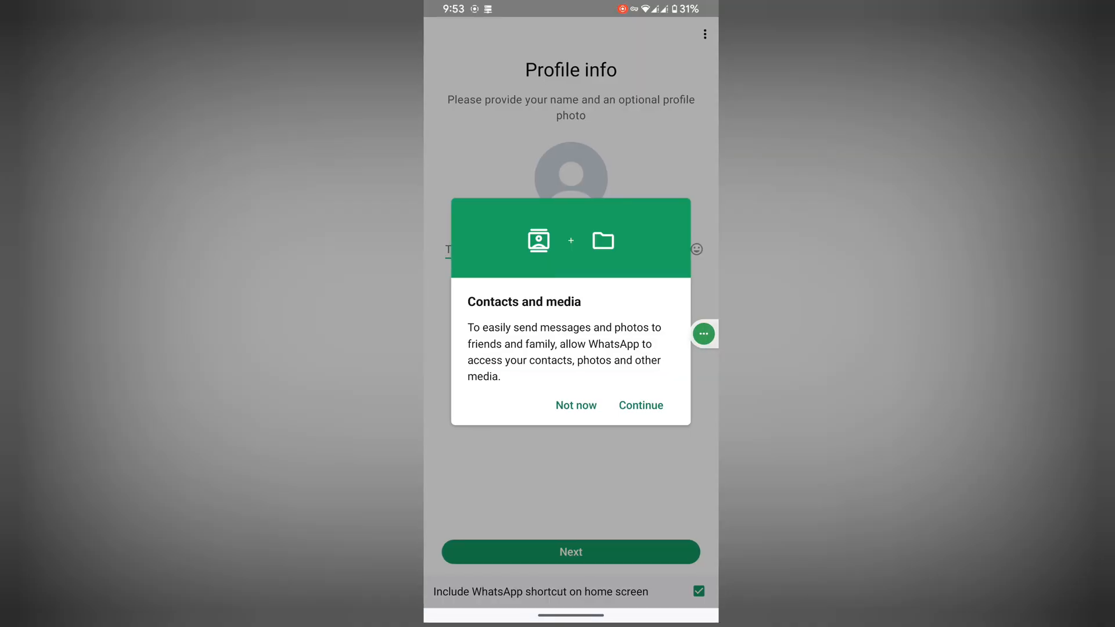
pyautogui.click(640, 406)
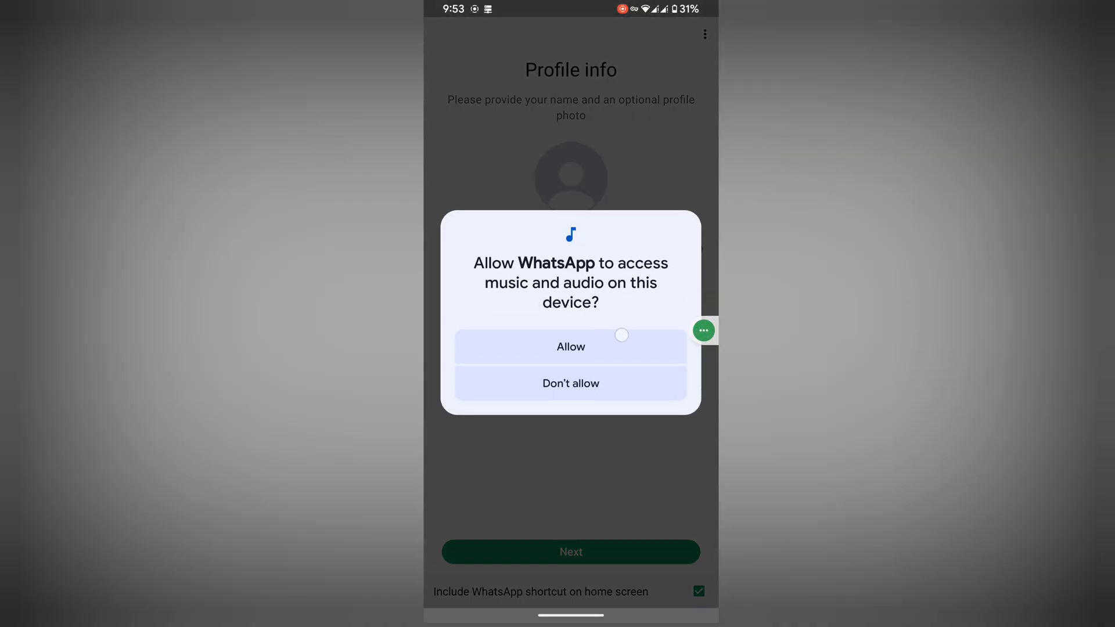
pyautogui.click(570, 348)
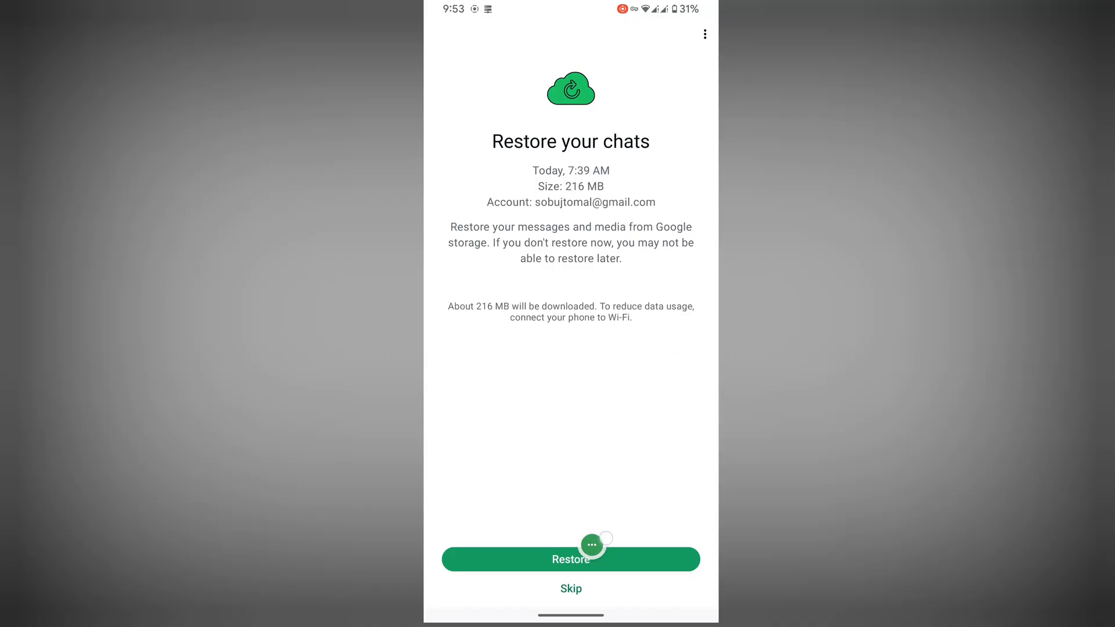
# Restore the 216 MB Google backup of 11,221 messages, then submit the profile name
pyautogui.click(570, 558)
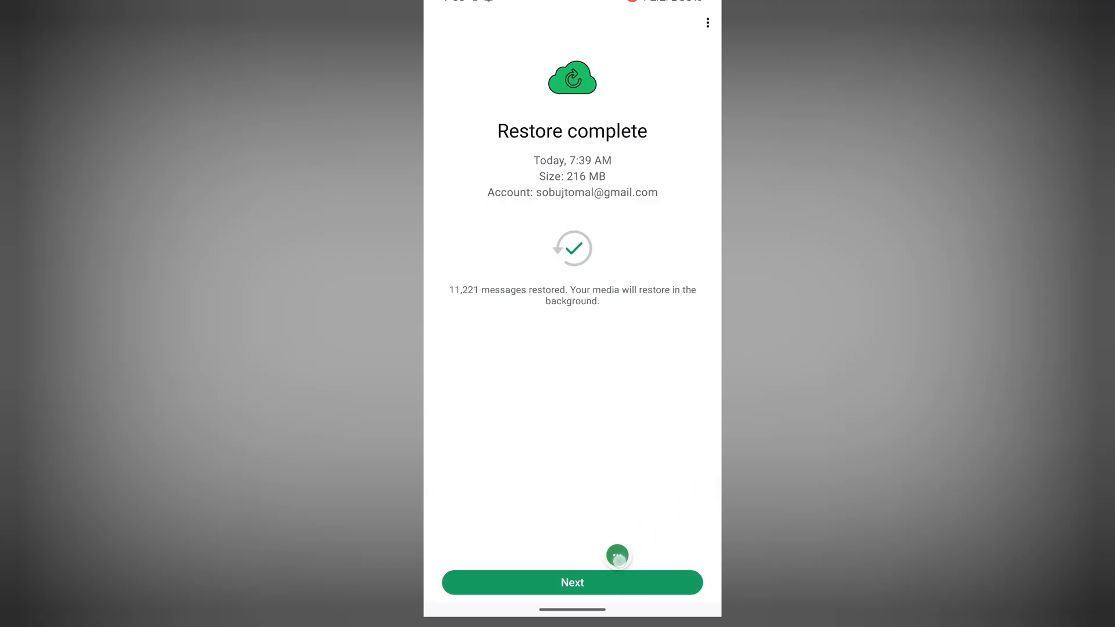
pyautogui.click(572, 583)
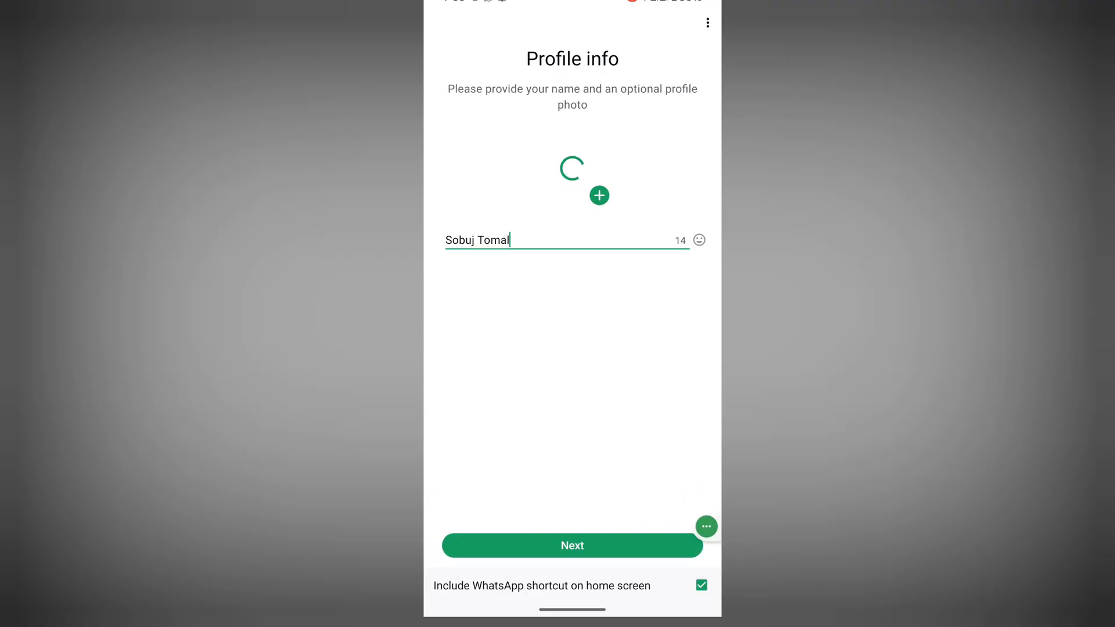
pyautogui.click(572, 545)
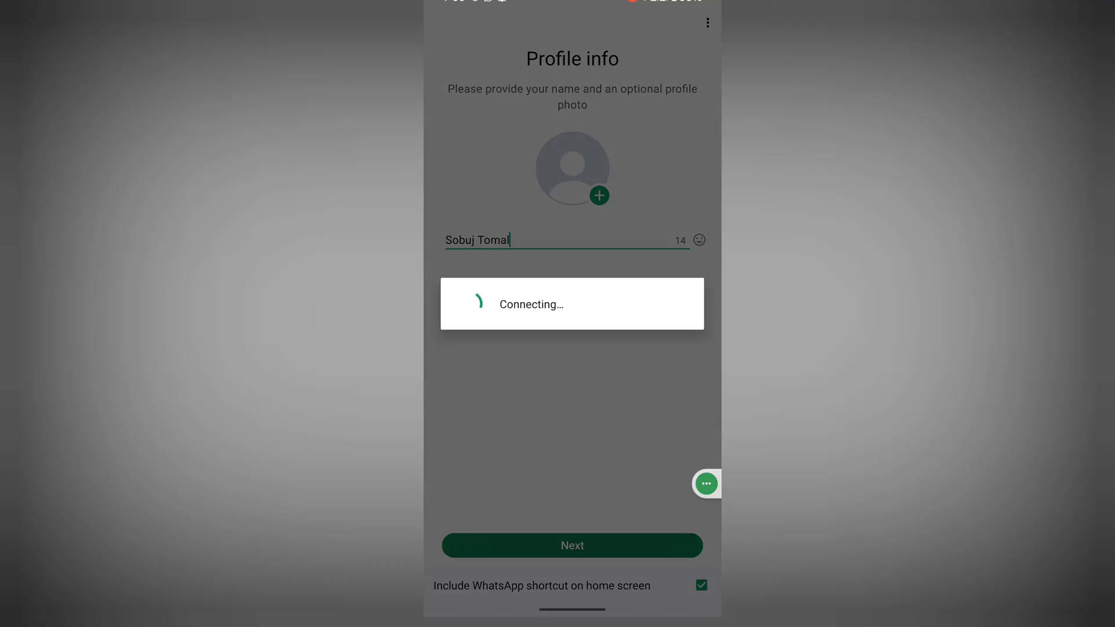